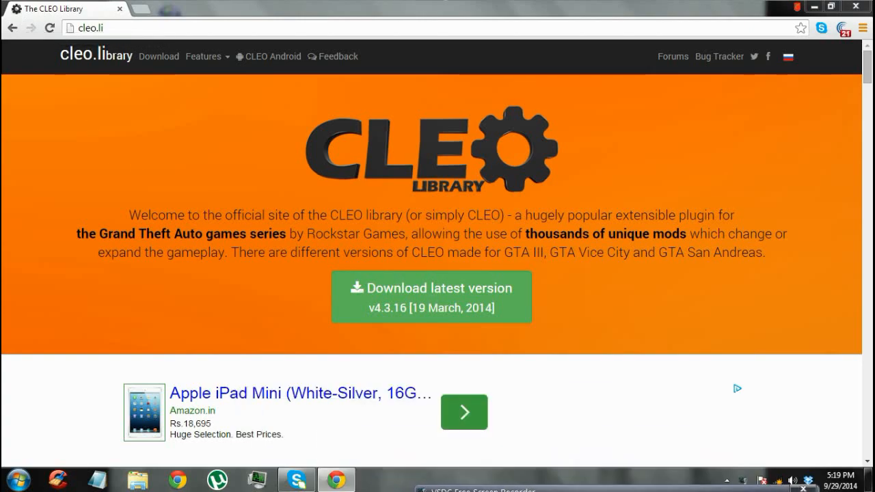
mouse_move(293, 274)
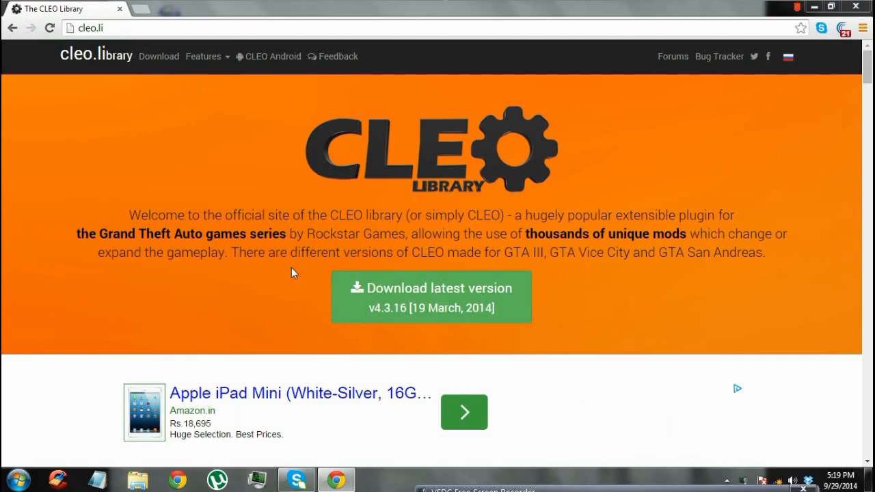
mouse_move(214, 13)
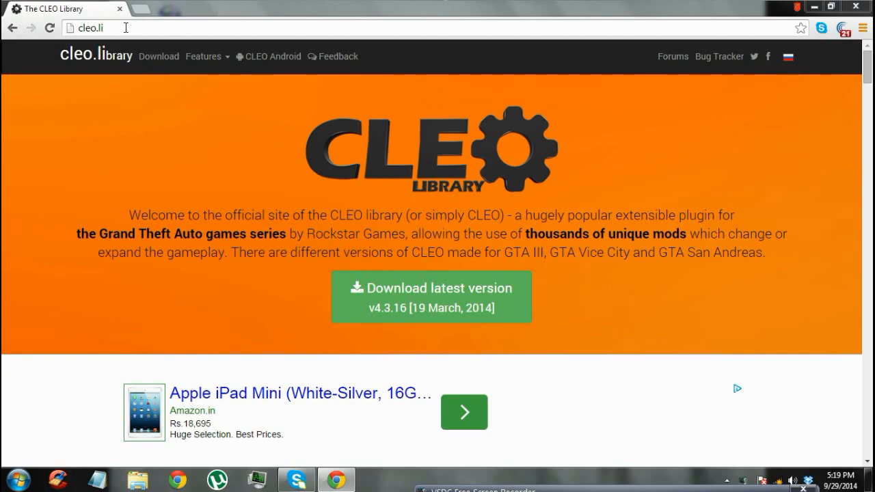
- Visit the CLEO site address to get the CLEO 4 installer
left_click(87, 27)
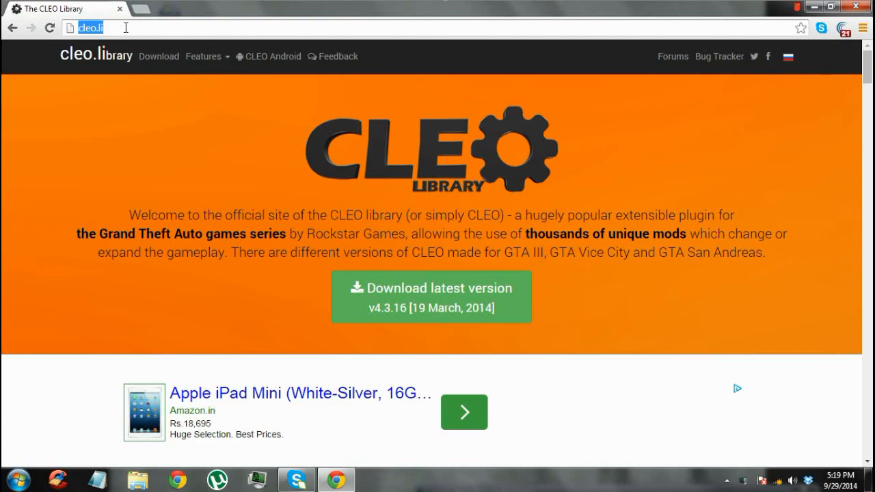
mouse_move(386, 266)
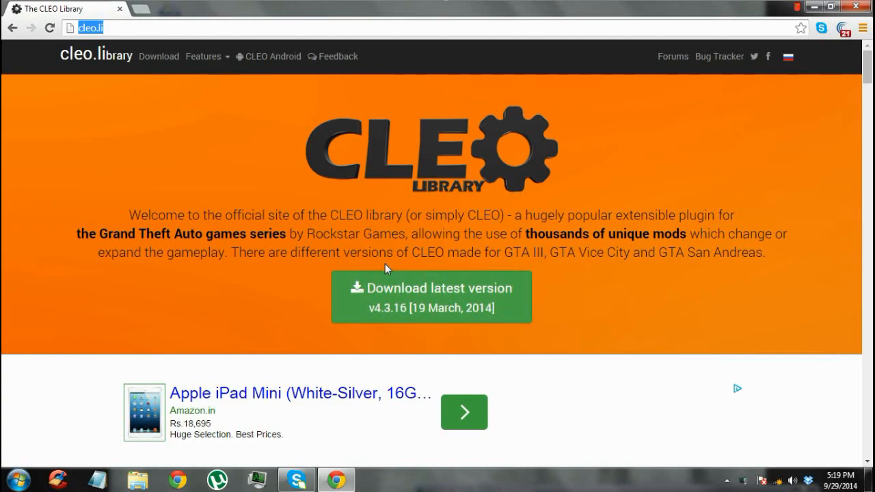
left_click(431, 298)
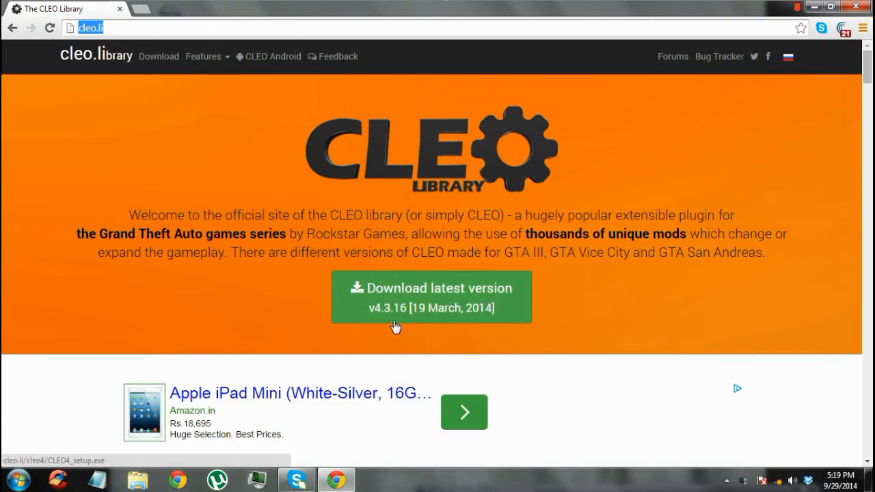
mouse_move(434, 282)
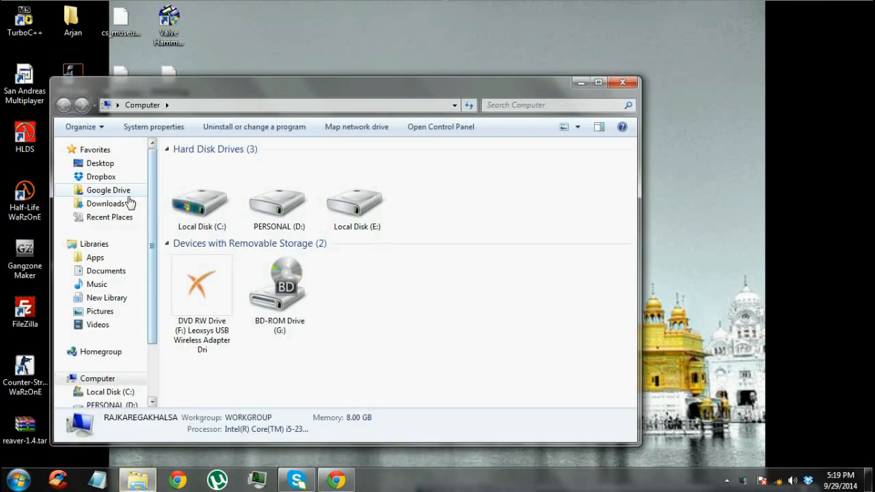
- Find CLEO4_setup in Downloads by searching 'cleo' and run the unverified installer
left_click(103, 202)
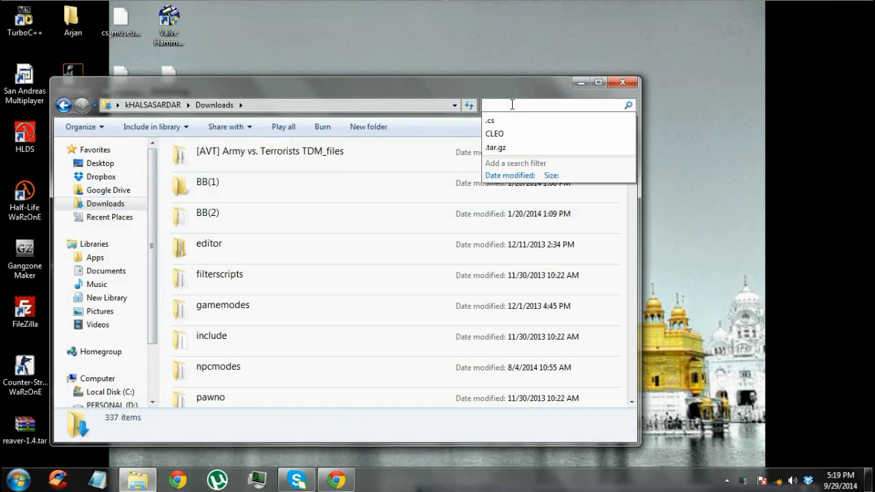
type("cleo")
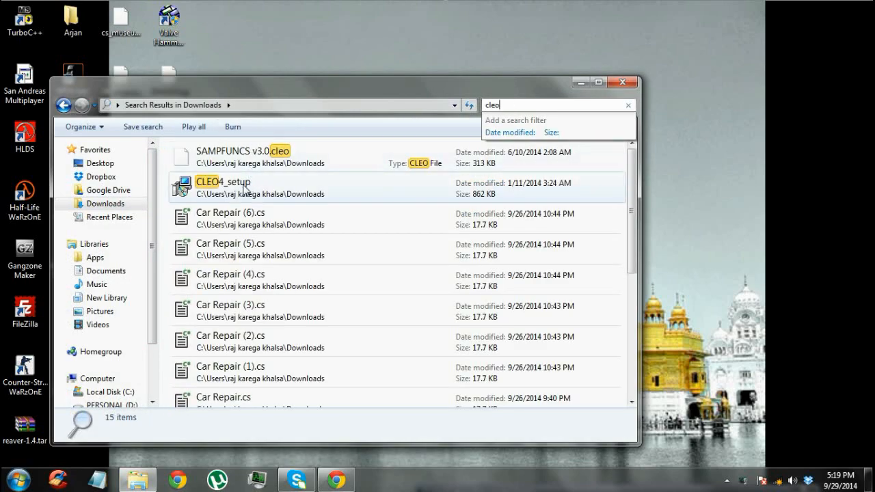
double_click(223, 180)
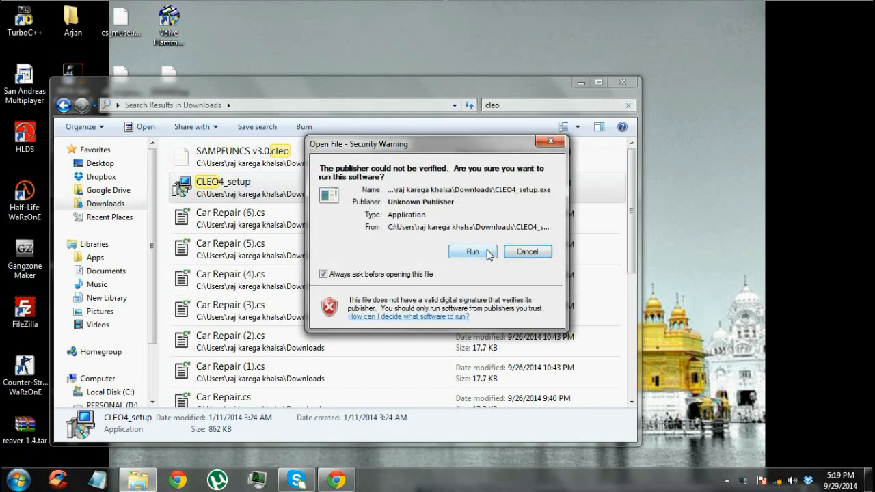
mouse_move(446, 265)
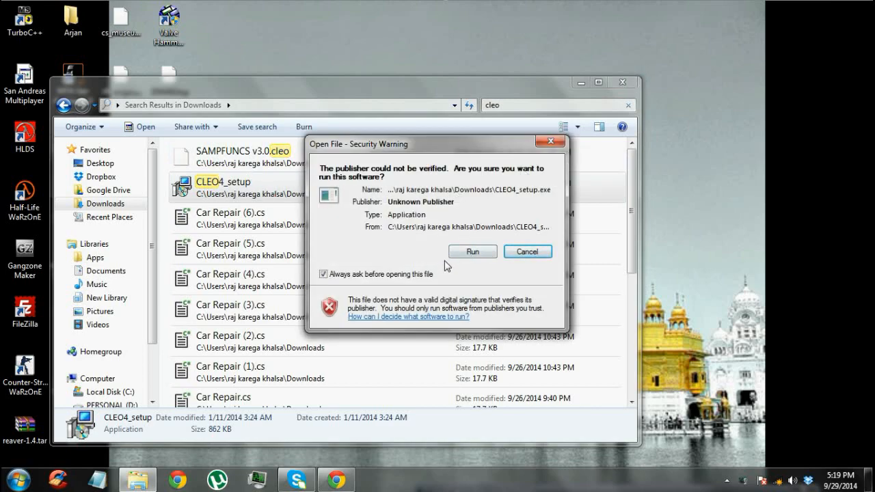
left_click(471, 252)
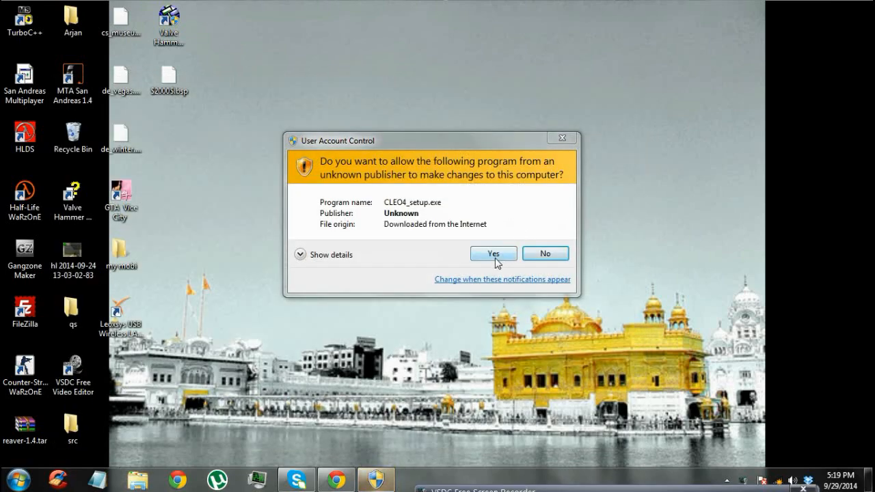
- Allow the installer to make changes and confirm English as the setup language
left_click(492, 253)
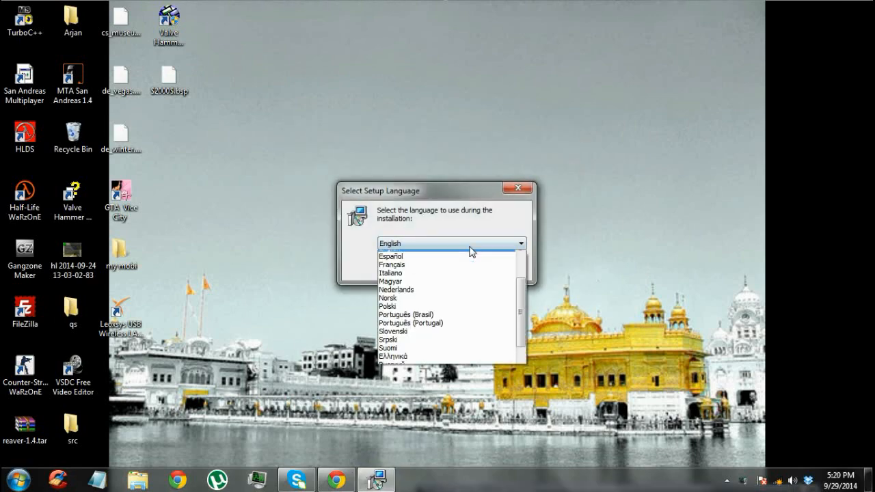
left_click(452, 243)
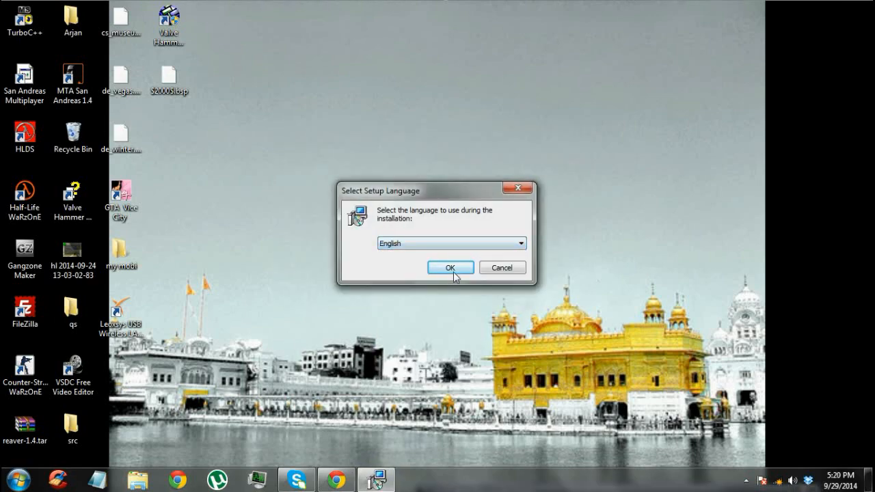
left_click(450, 267)
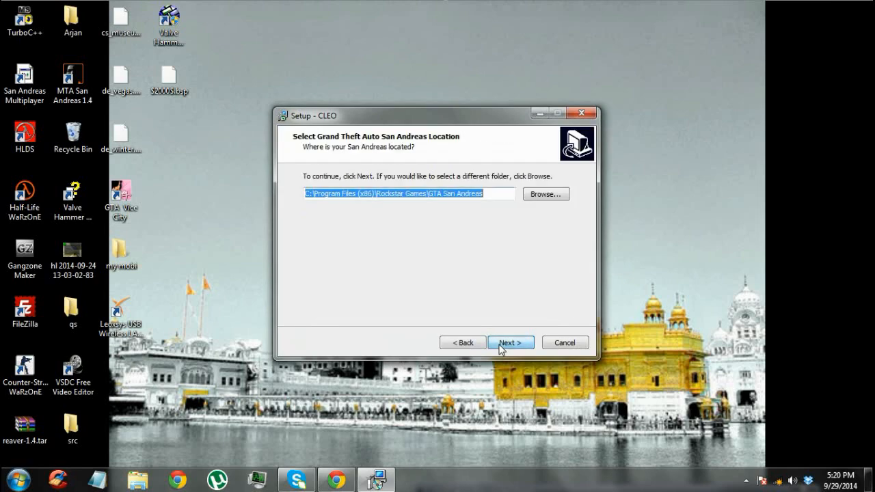
- Browse to E:\Gta Sanandreas as the San Andreas install folder
left_click(544, 195)
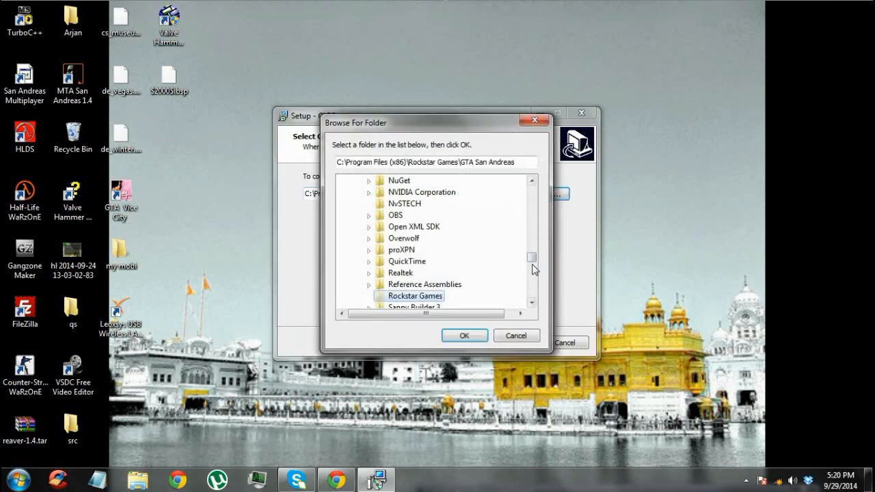
scroll("down", 3)
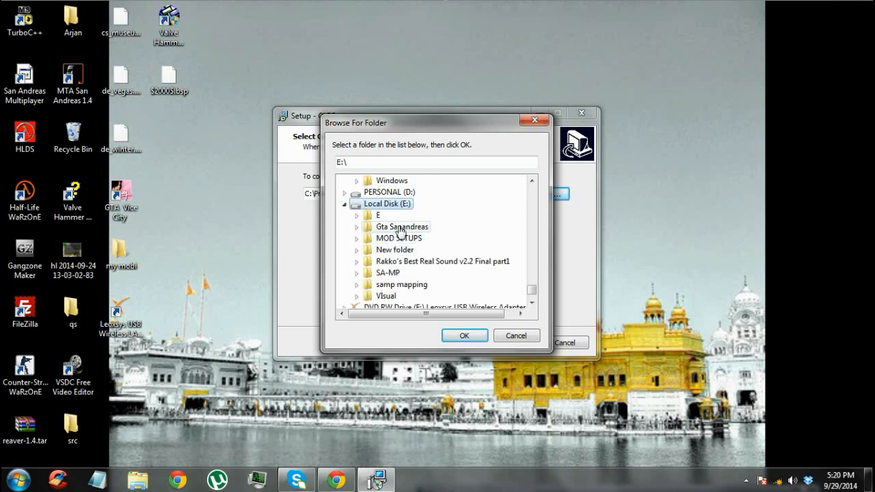
left_click(465, 335)
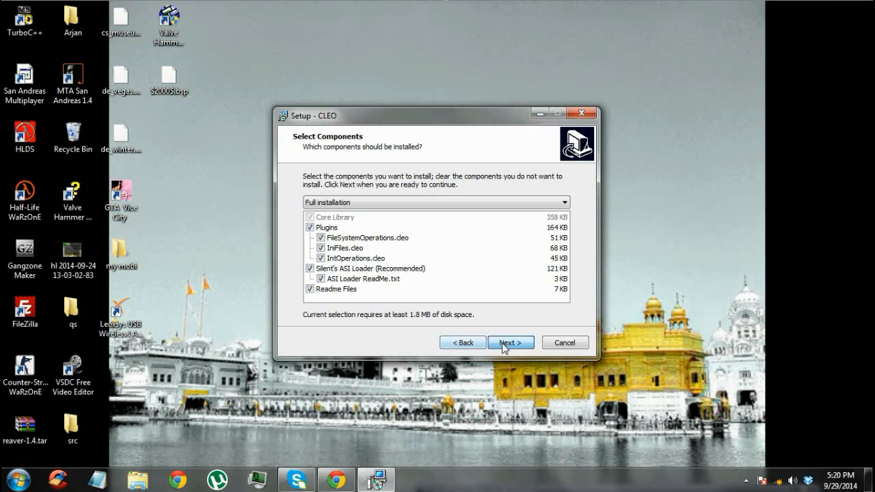
mouse_move(424, 201)
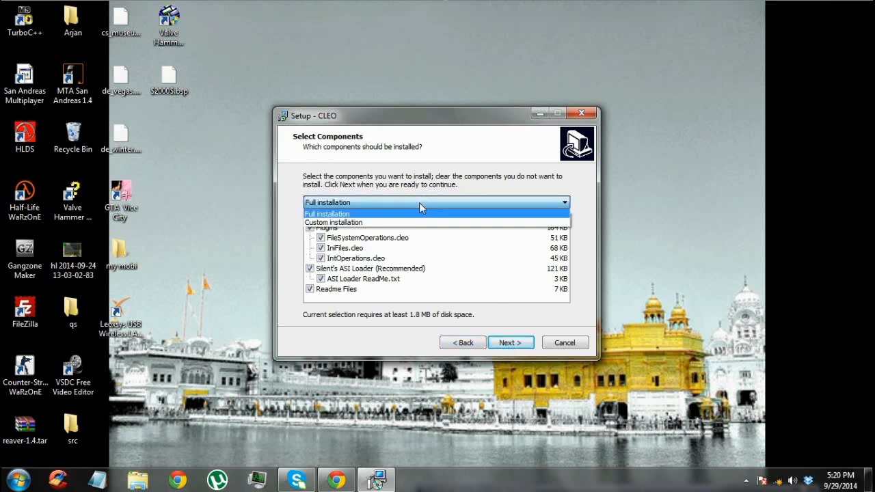
- Keep Full installation, continue past the Information page and finish the wizard
left_click(510, 341)
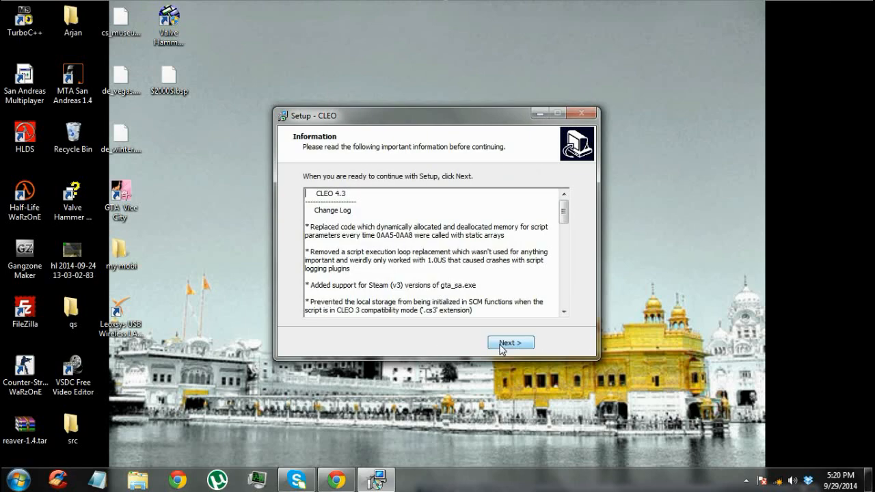
left_click(510, 342)
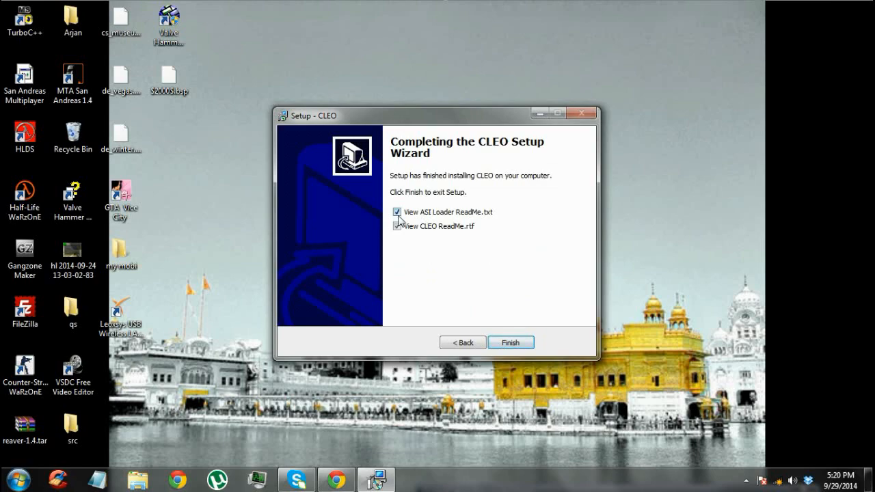
left_click(396, 226)
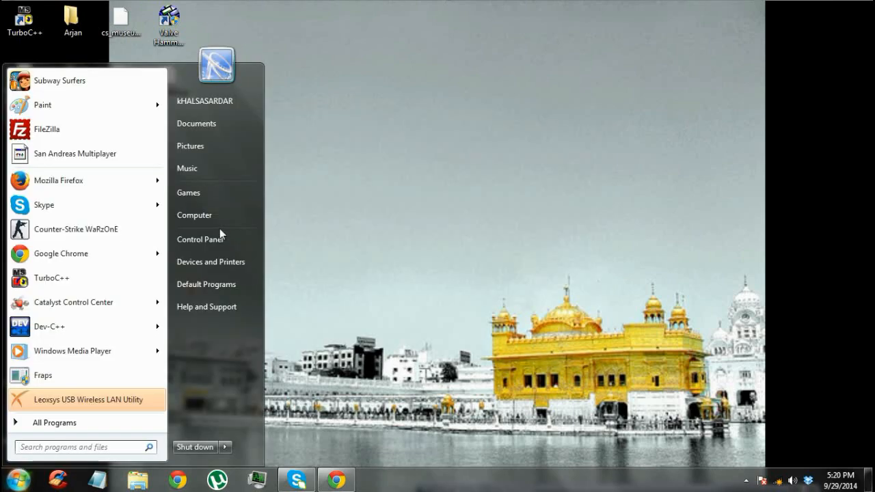
- Check the new cleo folder in E:\Gta Sanandreas via Computer, then return to Downloads
left_click(194, 215)
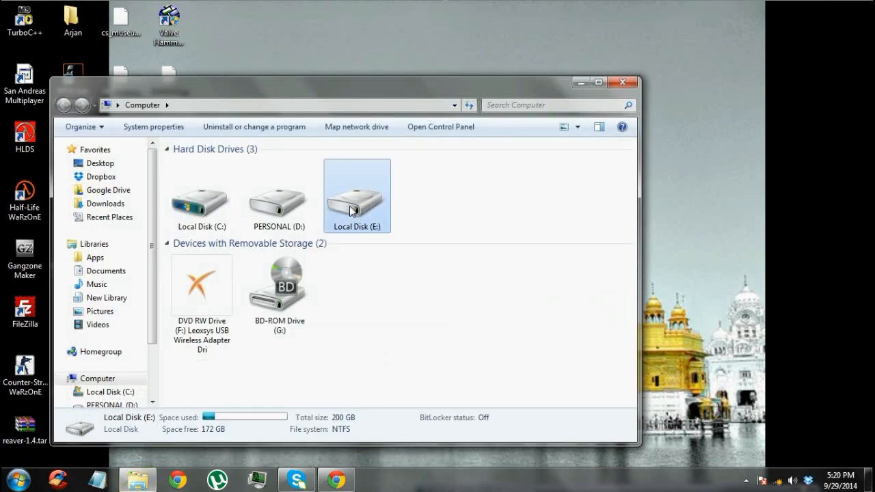
double_click(355, 199)
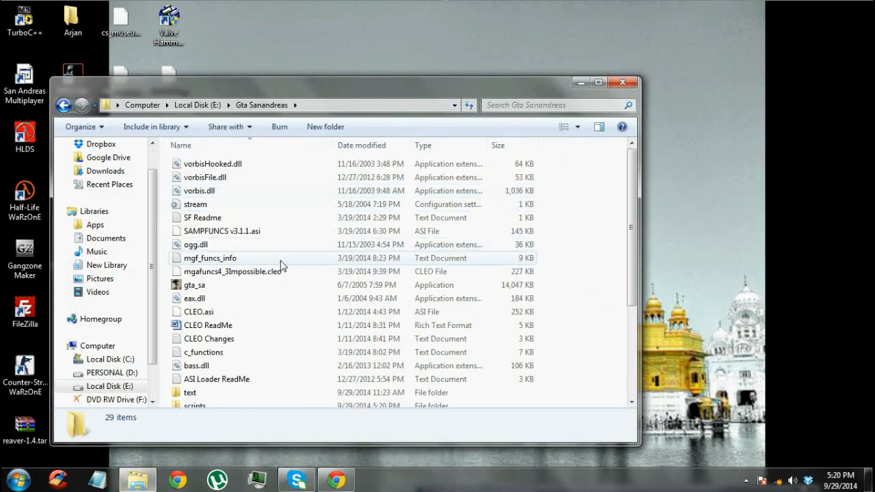
scroll("down", 3)
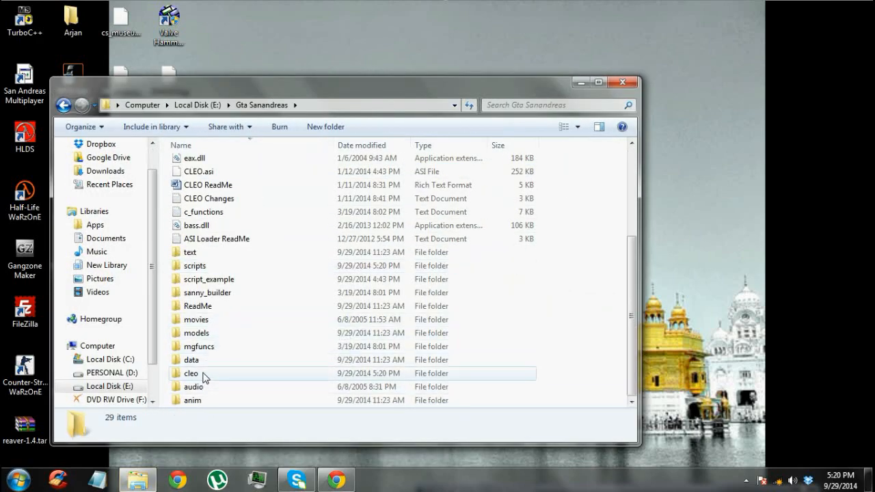
double_click(192, 373)
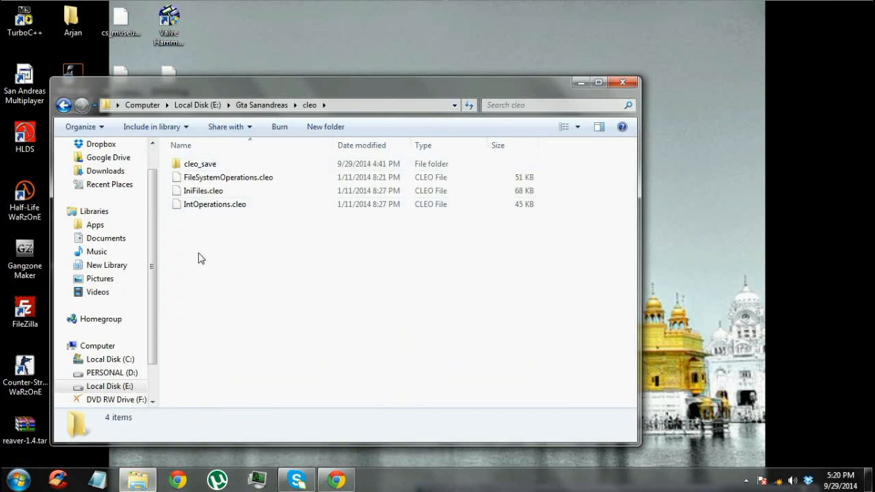
mouse_move(246, 277)
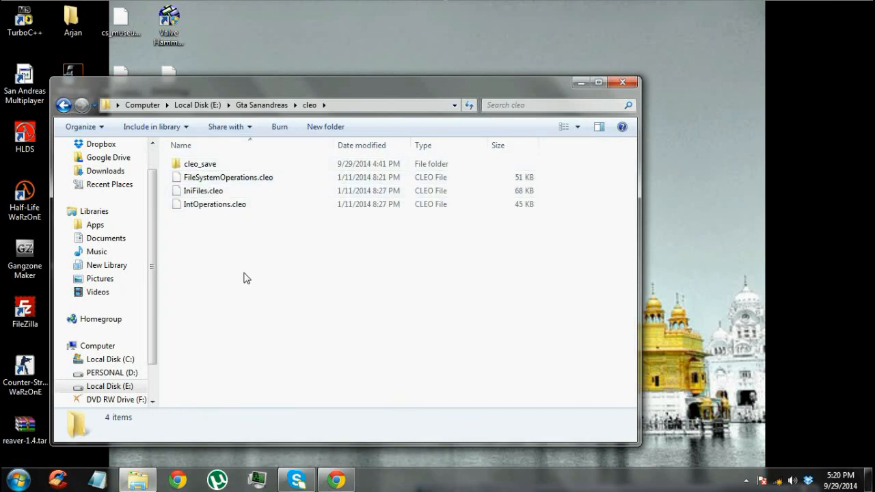
left_click(215, 203)
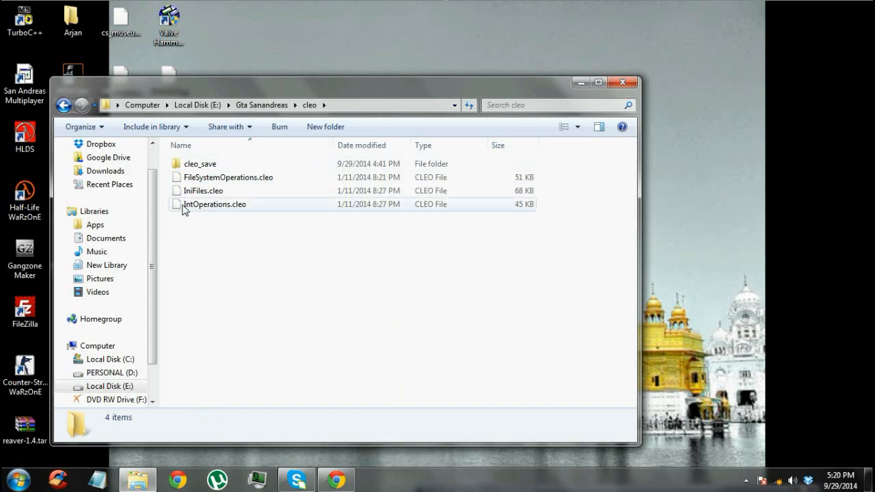
left_click(105, 170)
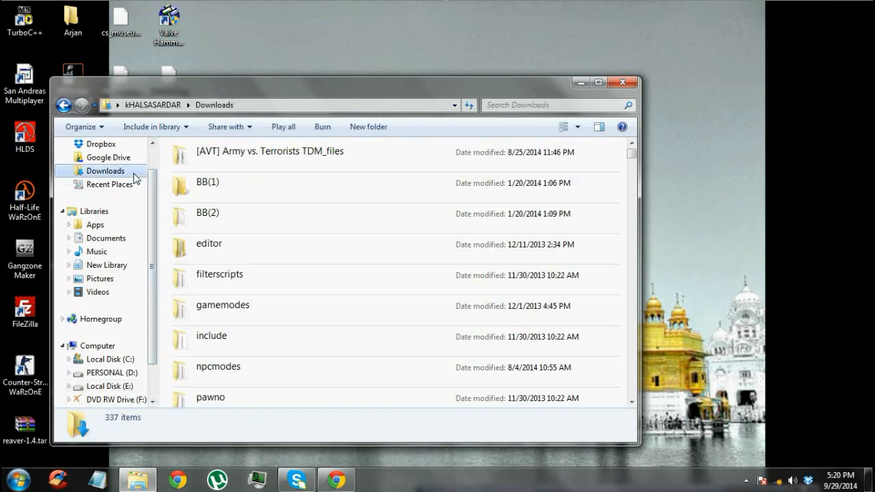
- Search Downloads for 'car', select Car Repair (6).cs and go to Local Disk (E:)
left_click(547, 104)
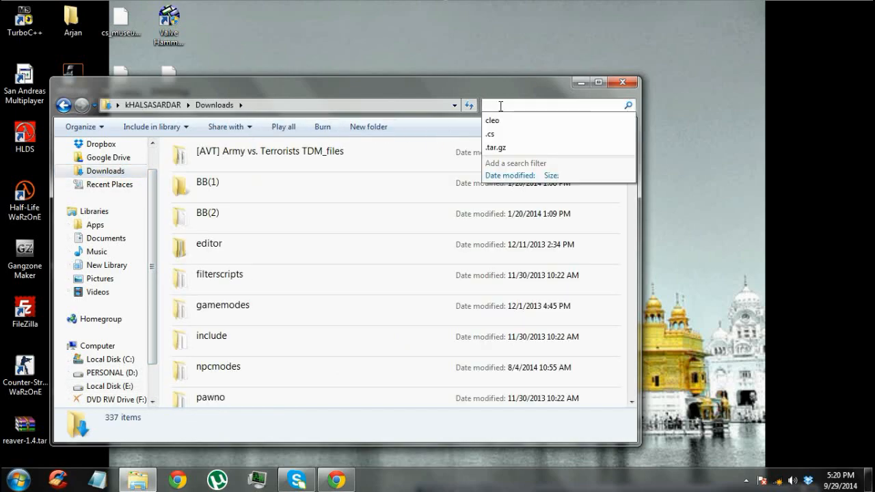
type("car")
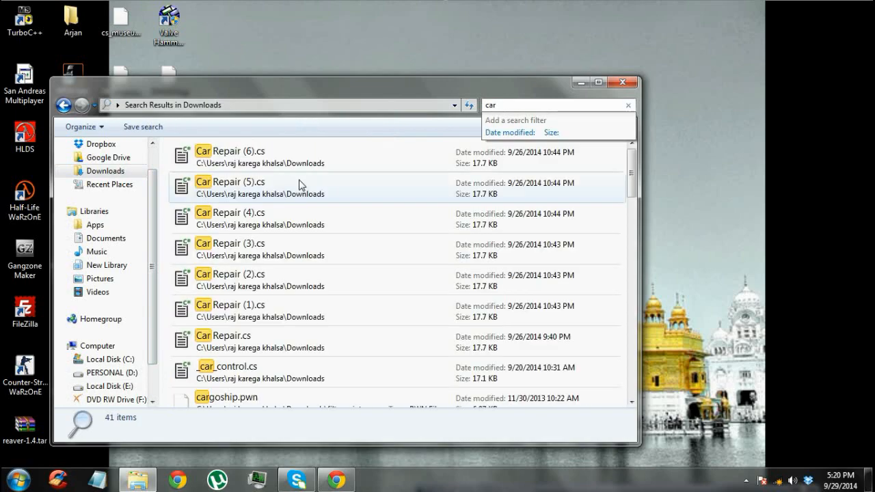
left_click(232, 156)
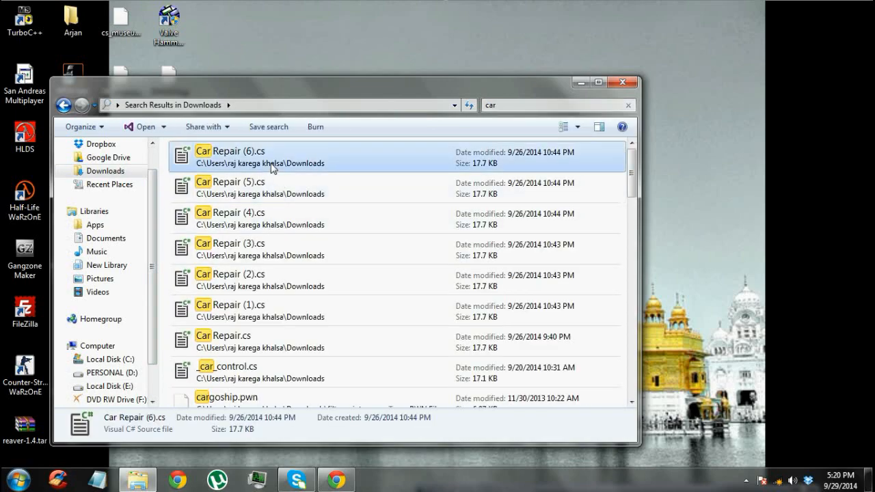
left_click(114, 344)
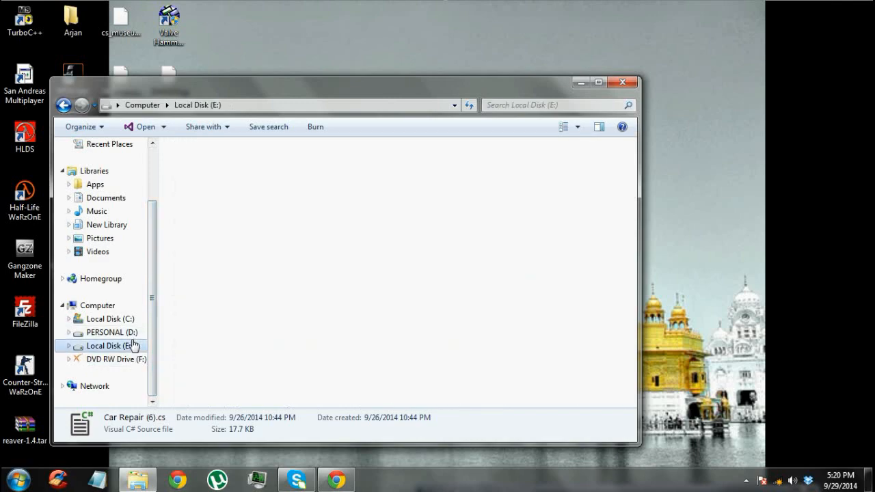